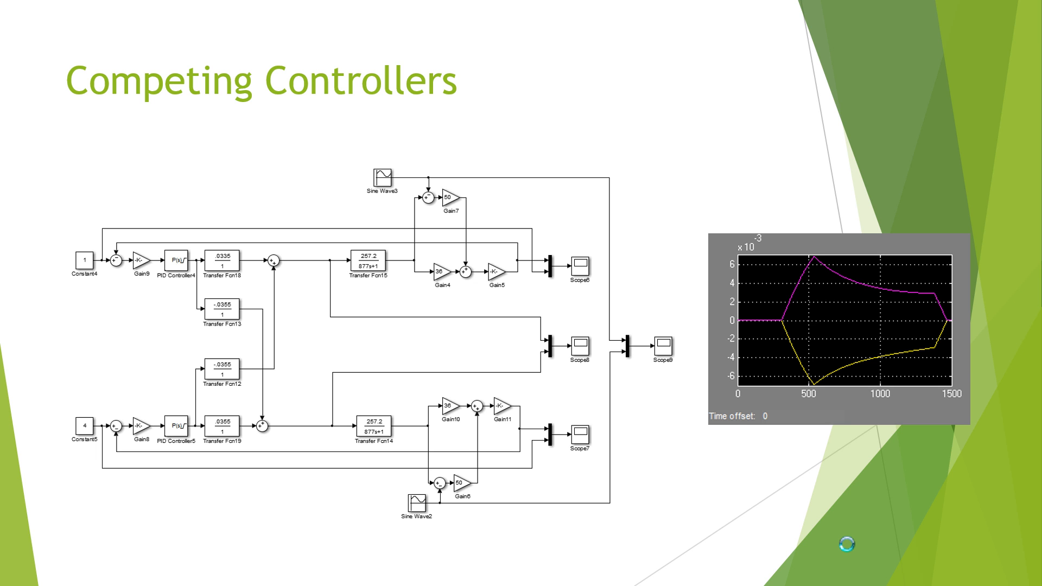
Step: Advance from the Competing Controllers slide to the Switch slide with the Simulink diagram
key(Right)
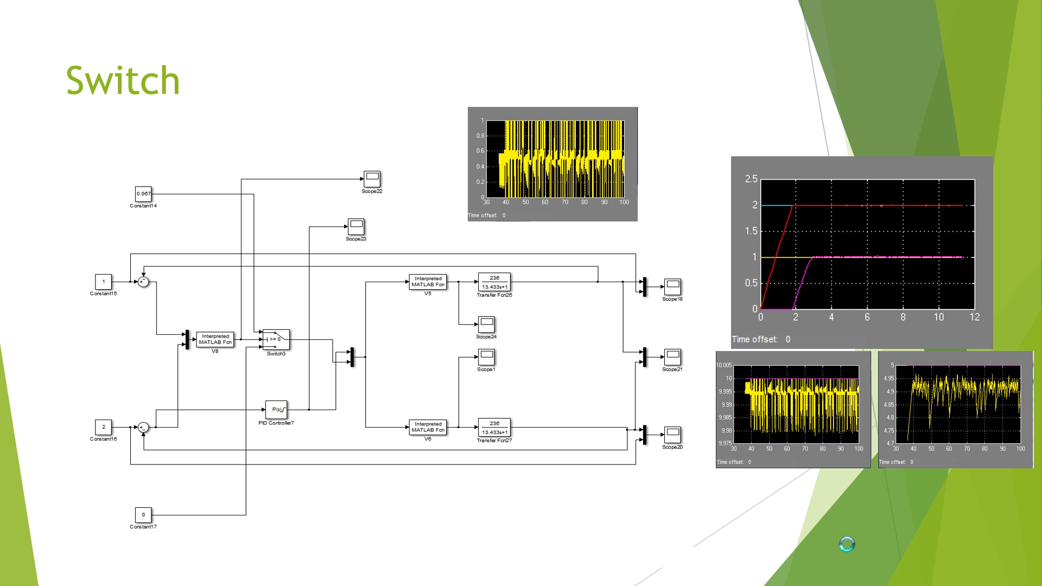
Step: Advance from the Switch slide to the MPC model and simulation slide
key(right)
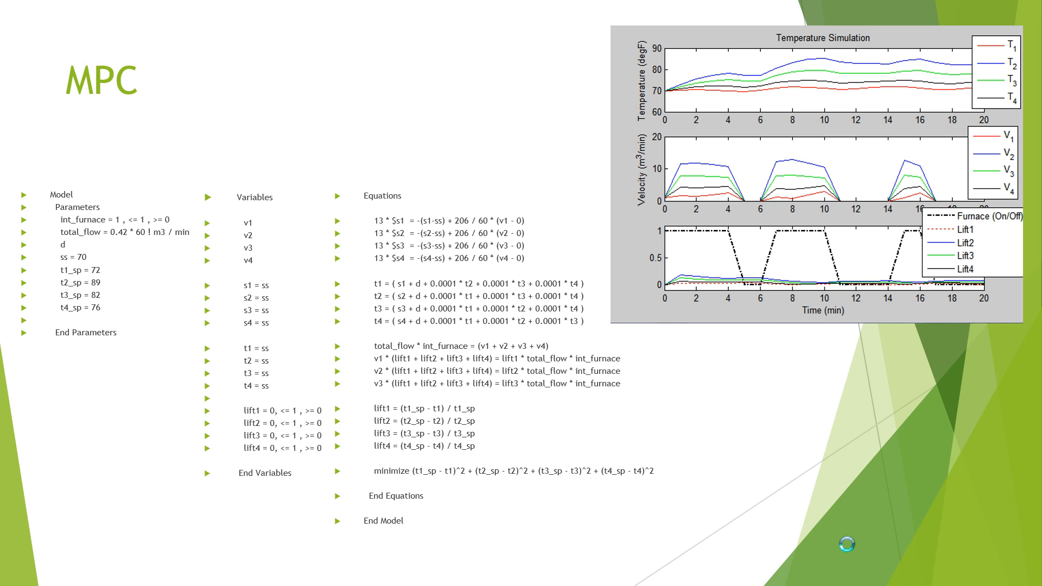
Step: Advance from the MPC slide to the Conclusions slide recommending predictive control
key(Right)
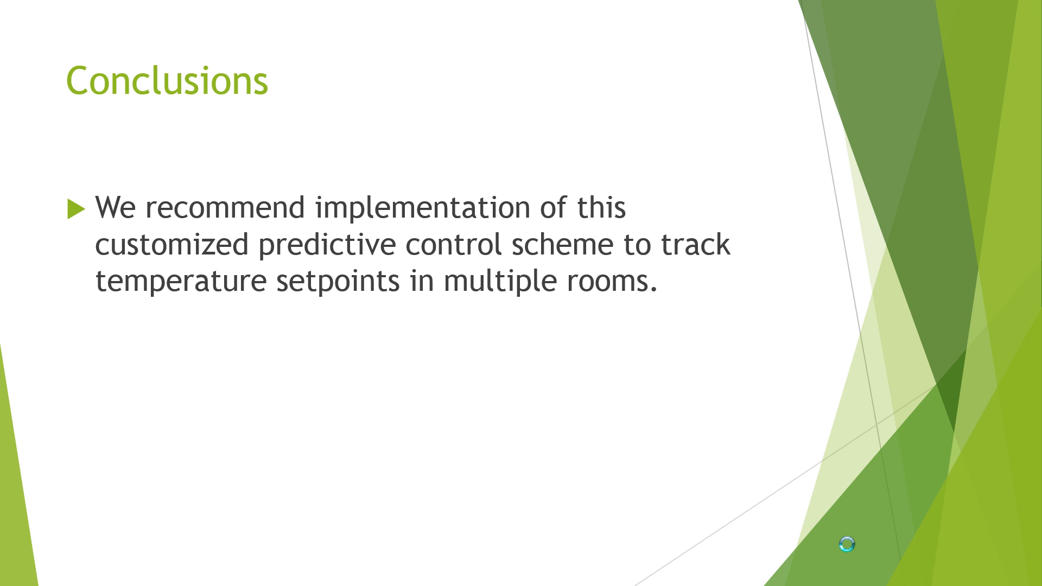